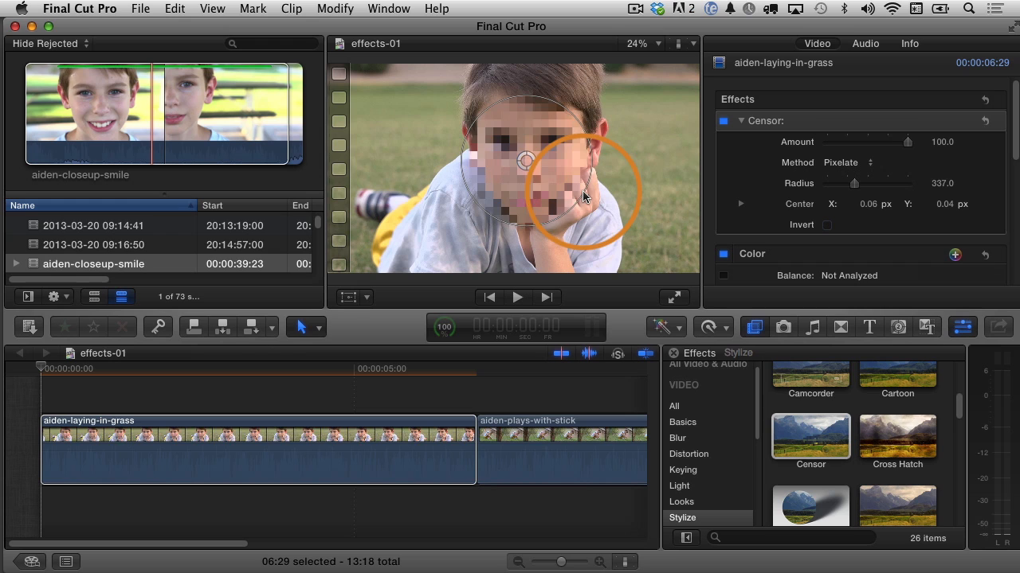
Lower the Censor effect's Amount to about 2.77 so the face is barely pixelated
drag(908, 142, 828, 142)
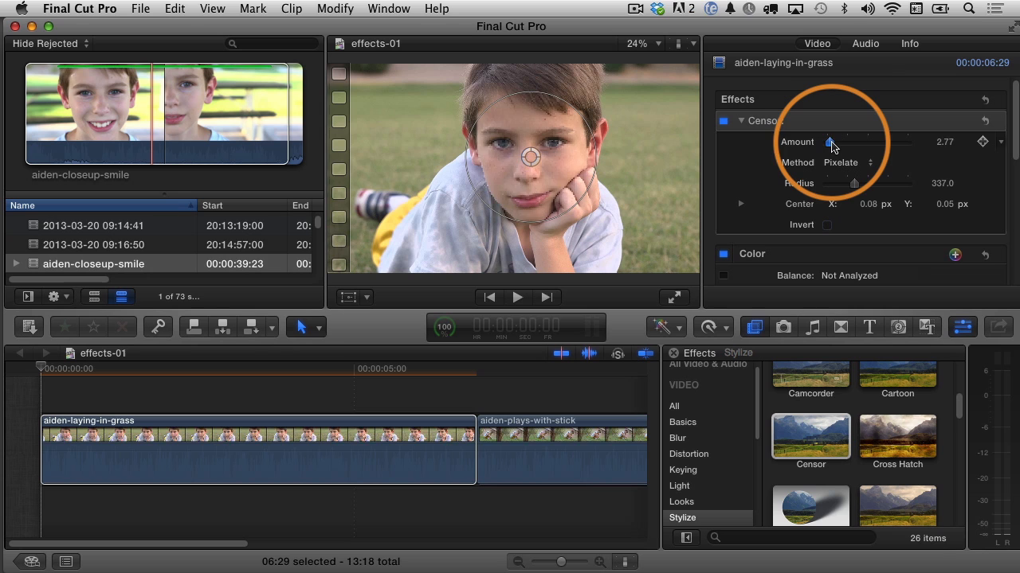